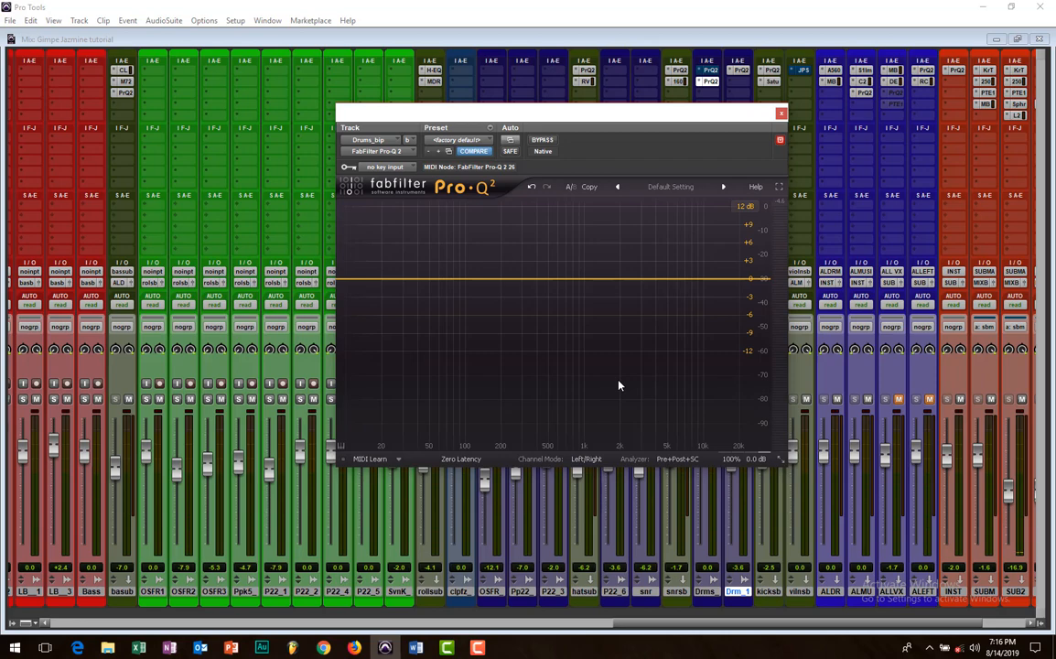
mouse_move(751, 124)
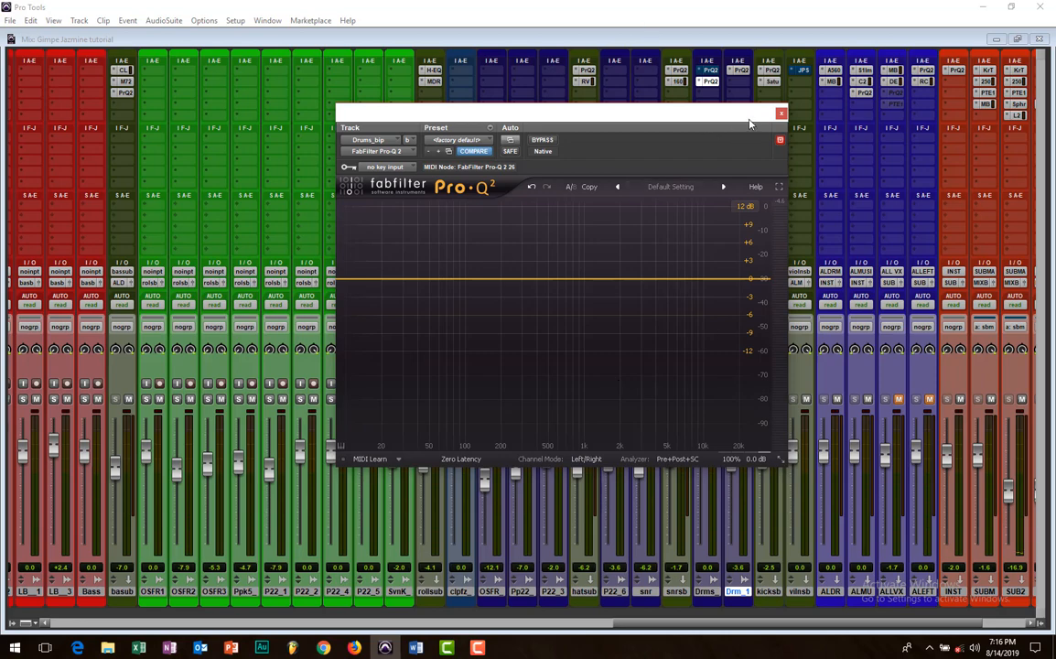
- Move the Pro-Q 2 window to the left and play the session to show the drum bus spectrum
left_click(778, 113)
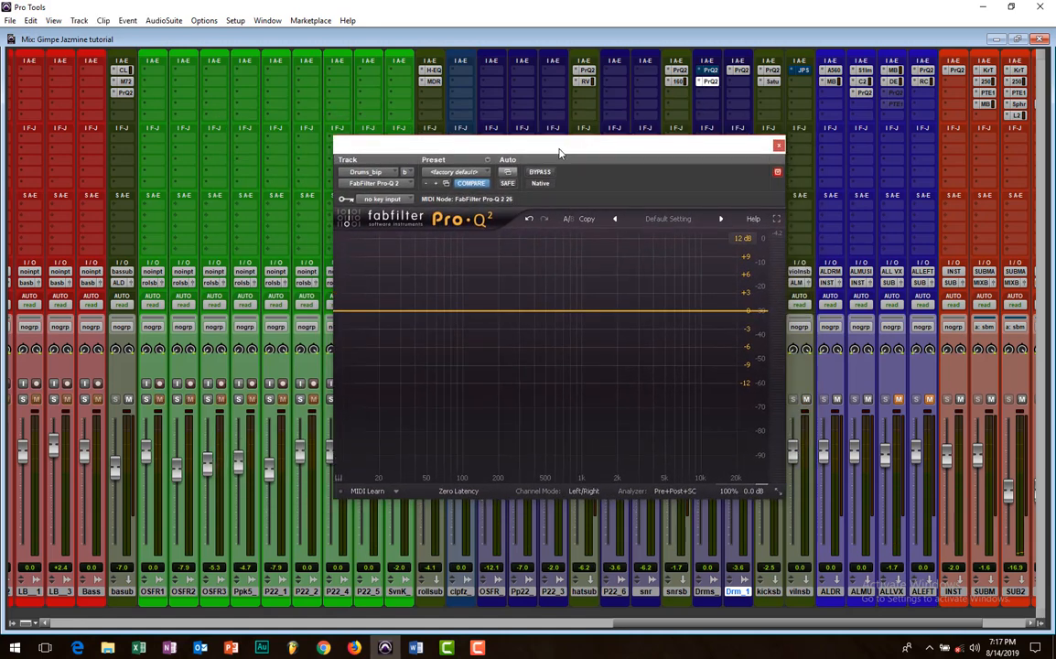
left_click_drag(558, 153, 516, 154)
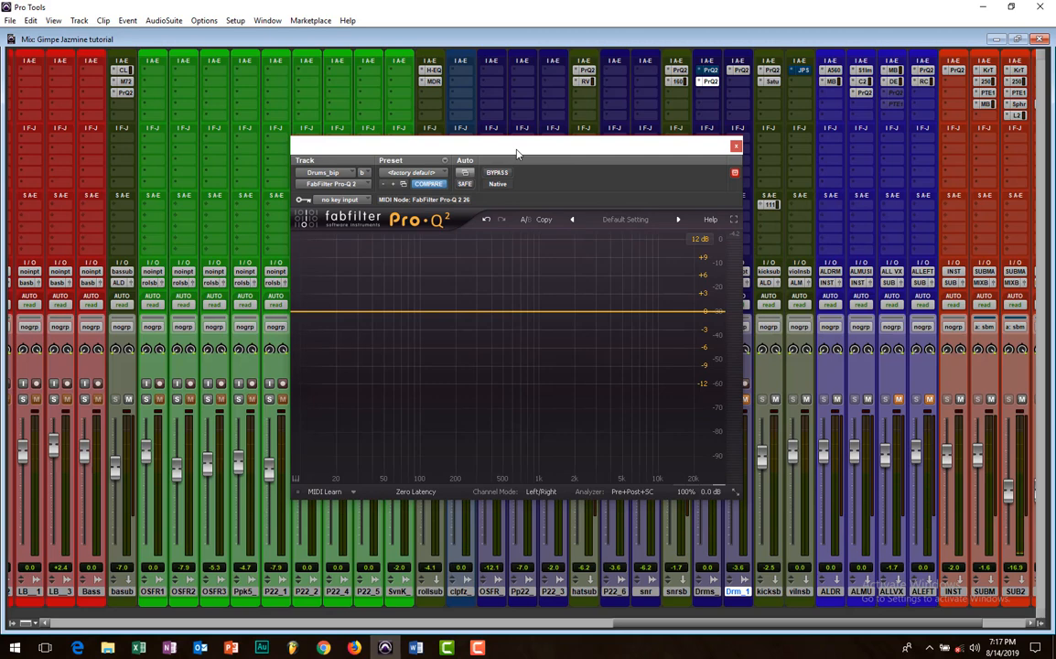
left_click_drag(516, 151, 480, 141)
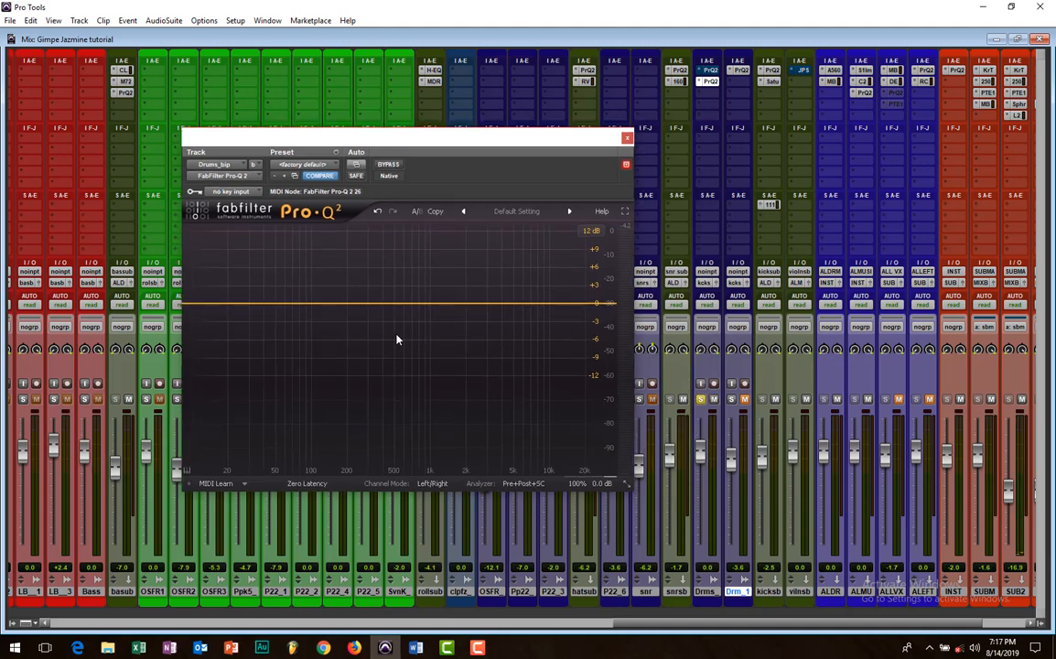
mouse_move(297, 291)
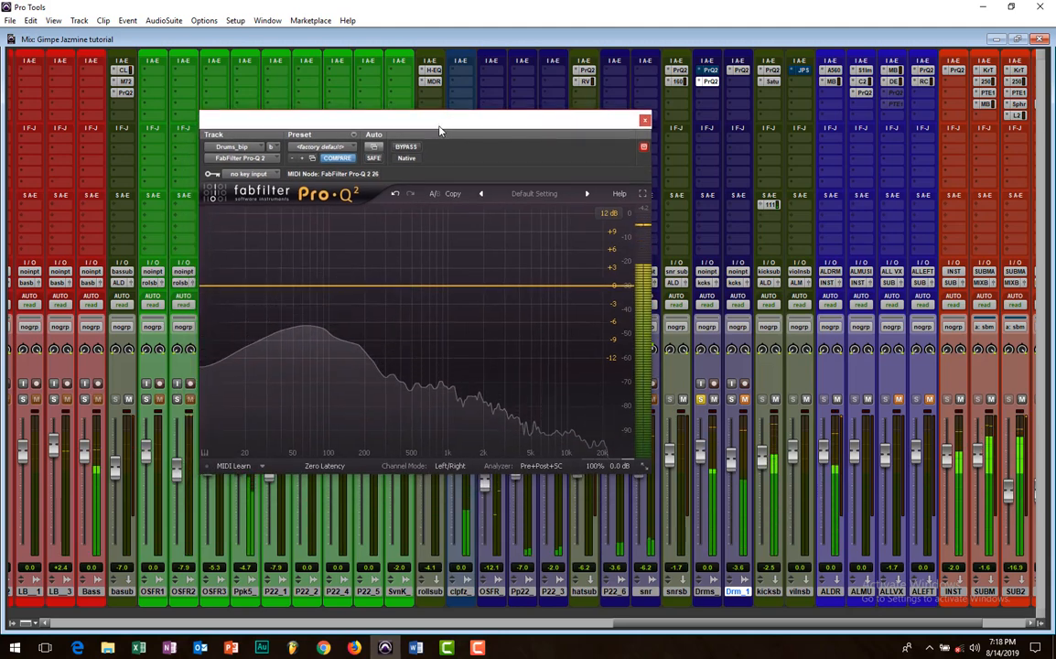
- Create a narrow, sharply boosted bell band and sweep it left to the kick's boomy frequency
left_click(384, 285)
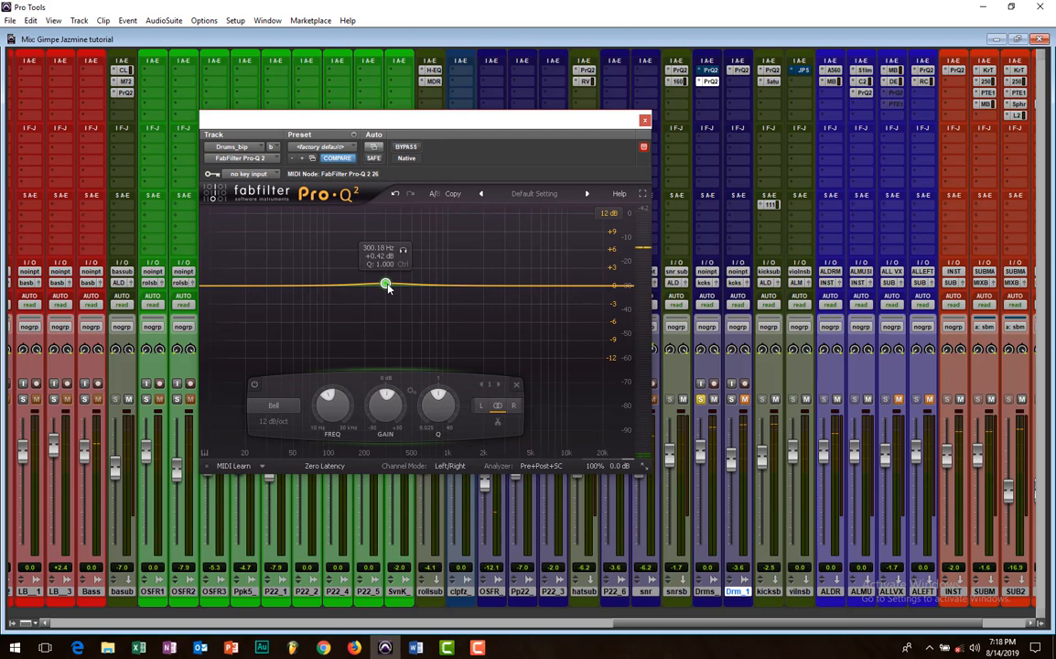
left_click_drag(388, 285, 384, 275)
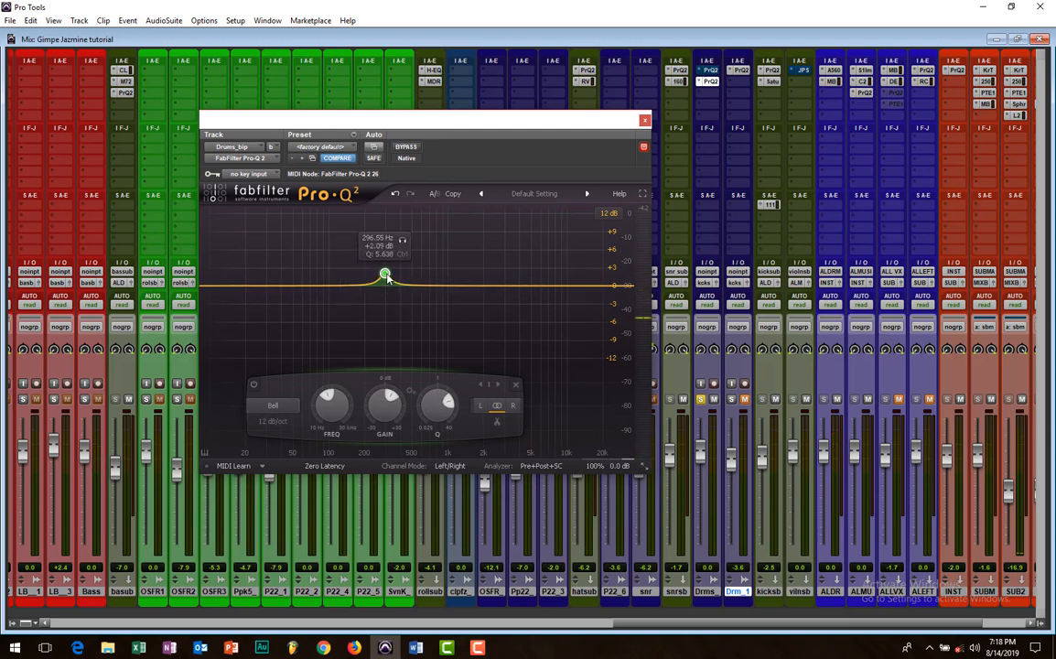
left_click_drag(385, 275, 391, 229)
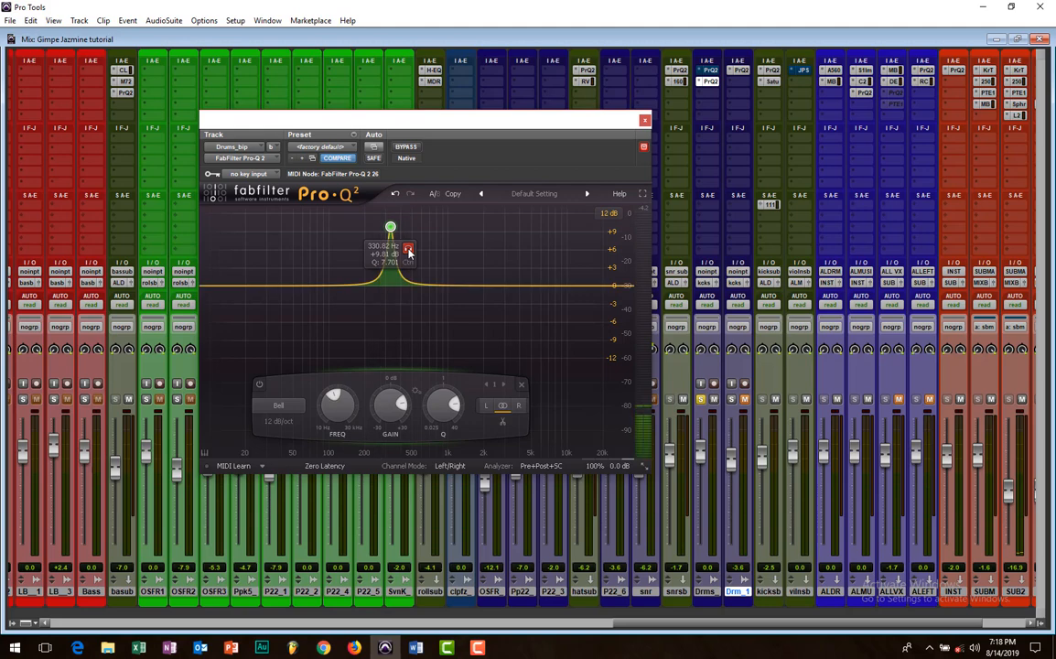
left_click_drag(390, 227, 366, 227)
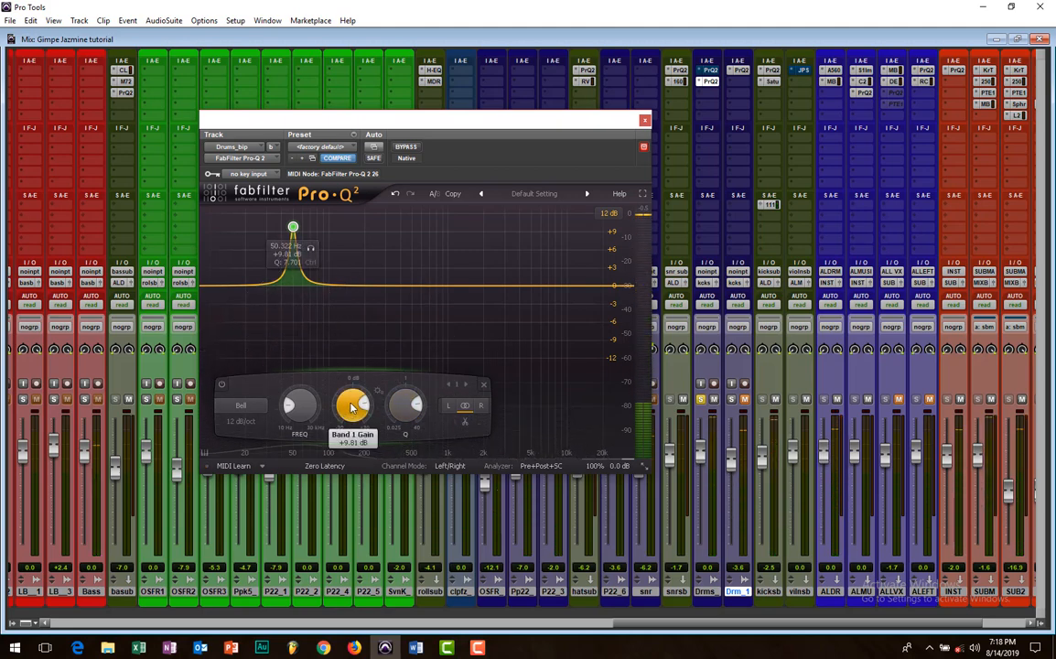
- Flip the narrow low band into a deep cut and fine-tune its gain depth
left_click_drag(293, 227, 293, 326)
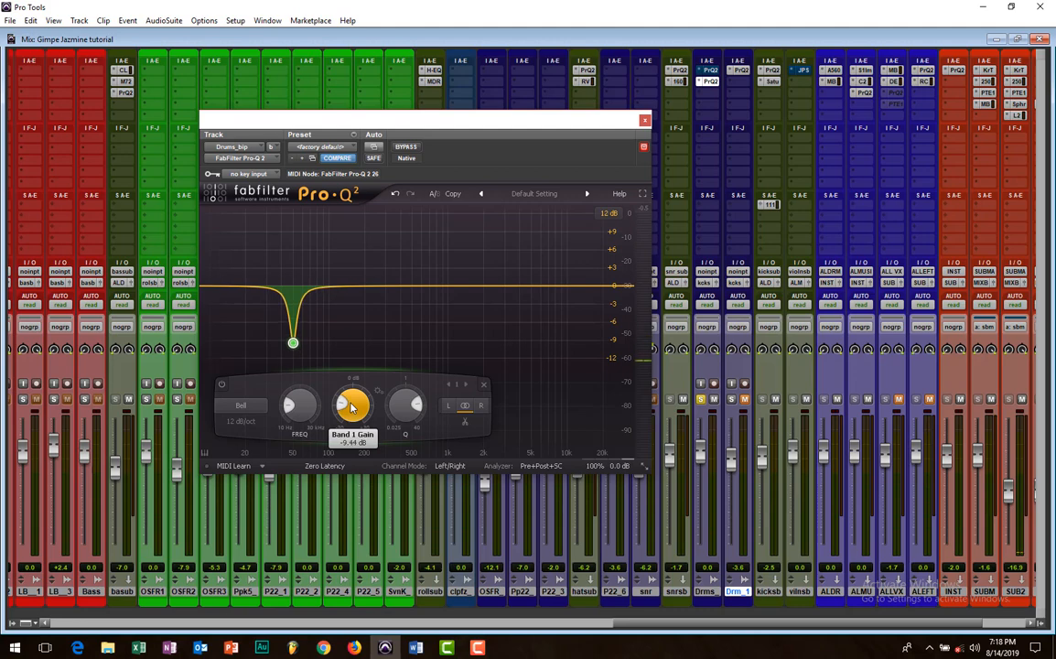
left_click_drag(351, 404, 352, 410)
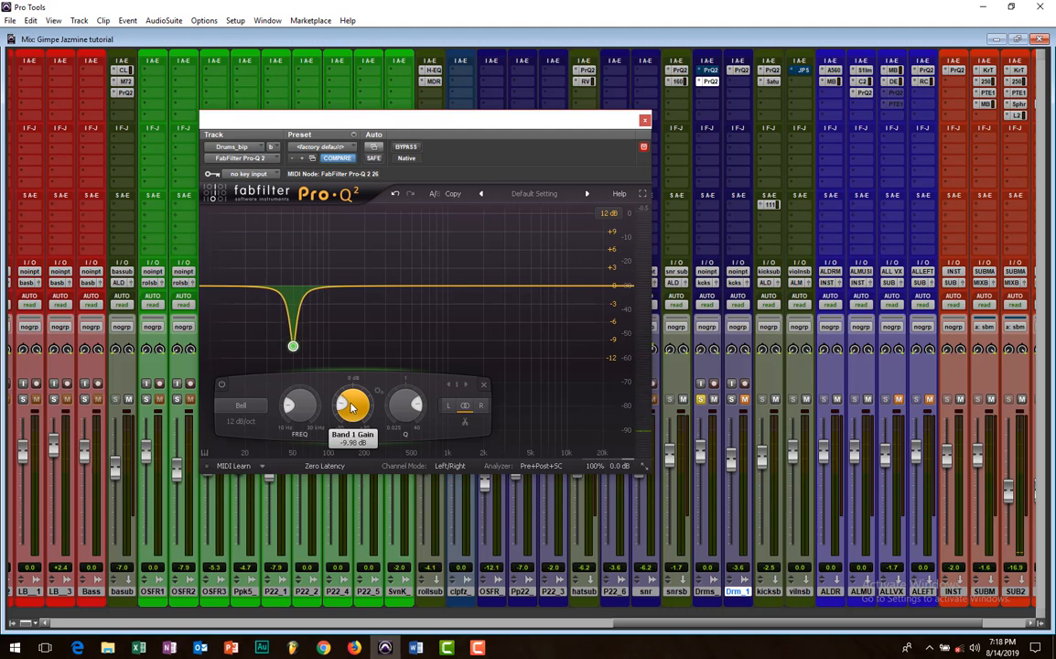
left_click_drag(352, 406, 355, 401)
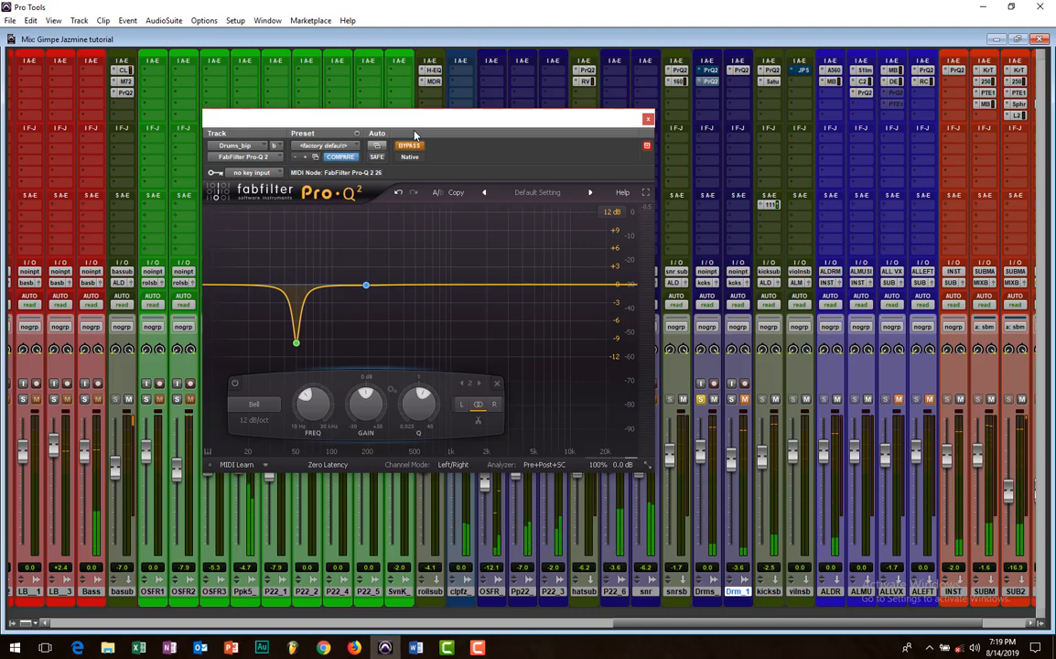
mouse_move(410, 128)
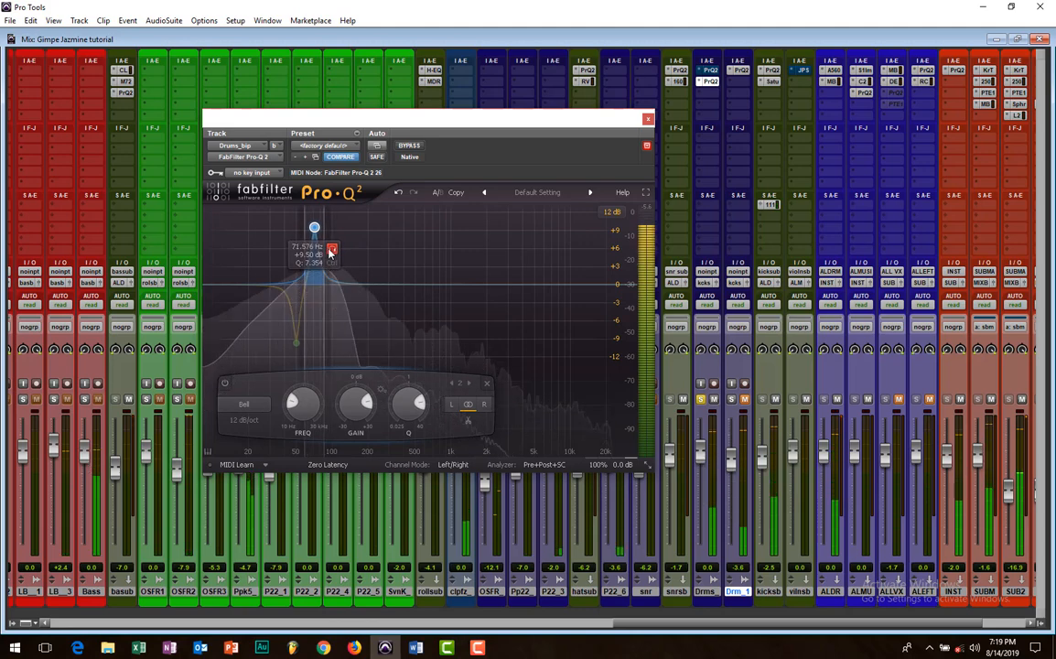
- Sweep a second boosted band to locate another boomy low frequency for cutting
left_click_drag(331, 253, 326, 249)
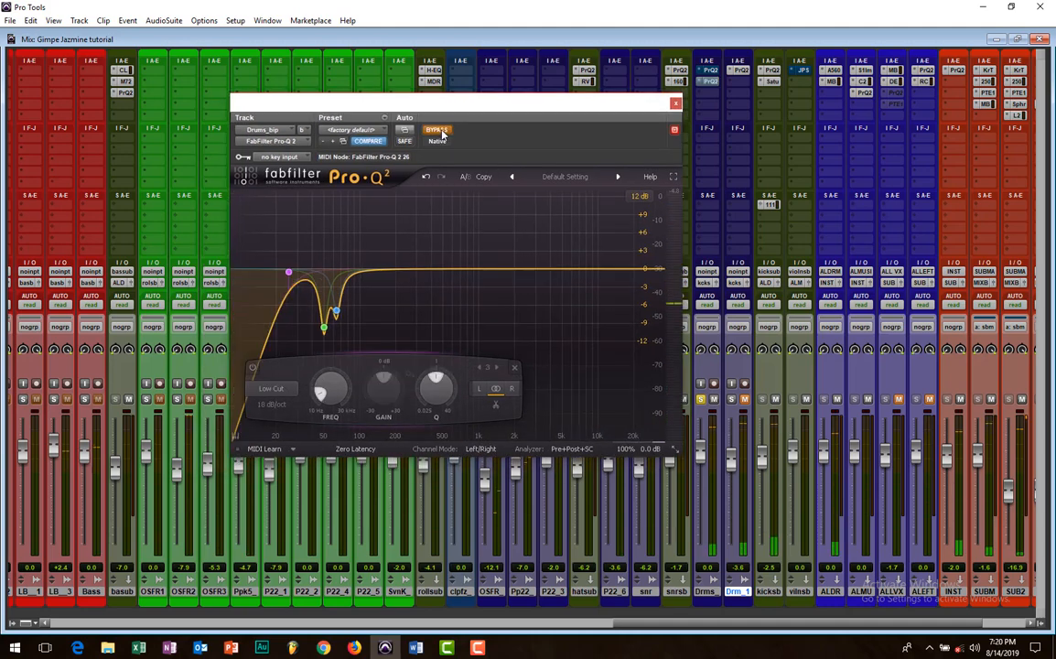
- Close the Pro-Q 2 window, leaving the mix window with the drum bus cuts in place
left_click(676, 102)
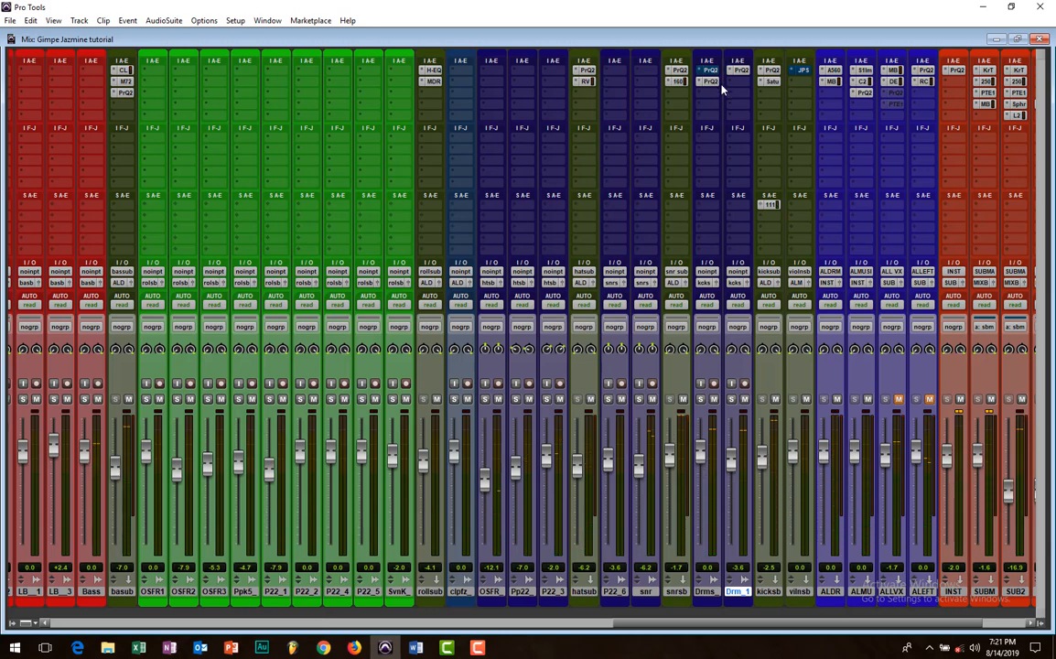
mouse_move(710, 85)
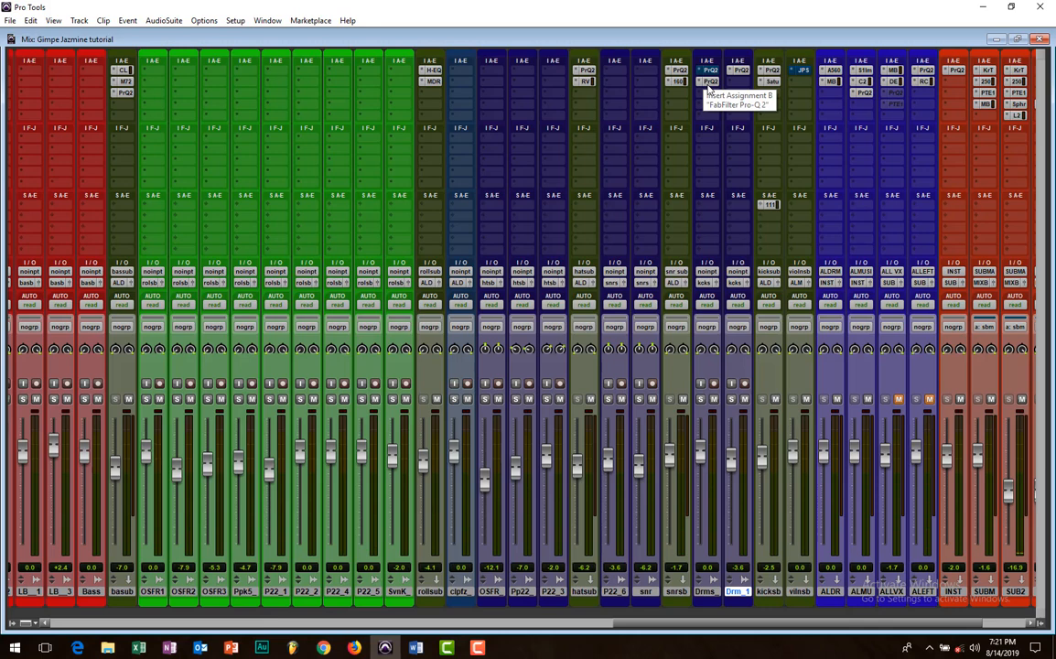